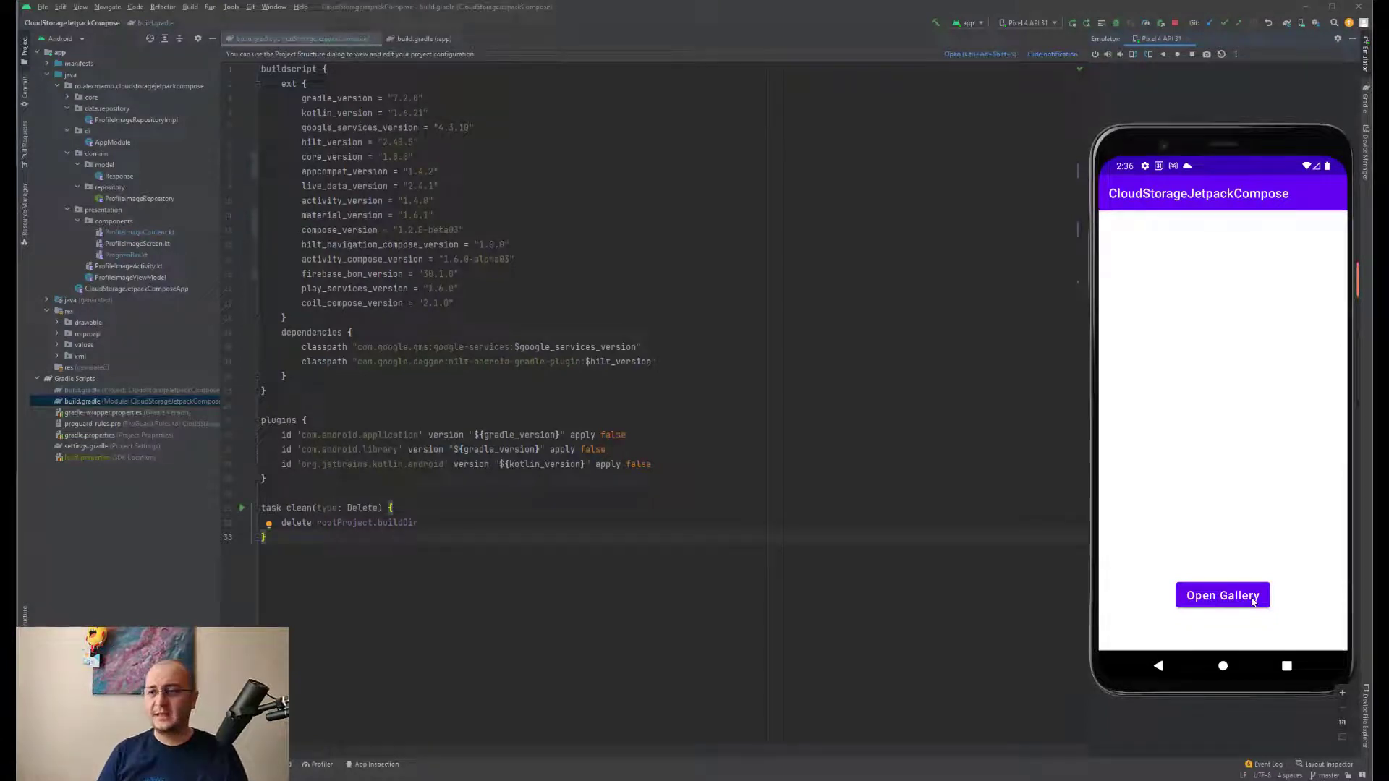
Launch the device gallery from the app's Open Gallery button to pick a picture
{"action": "left_click", "coordinate": [1221, 595]}
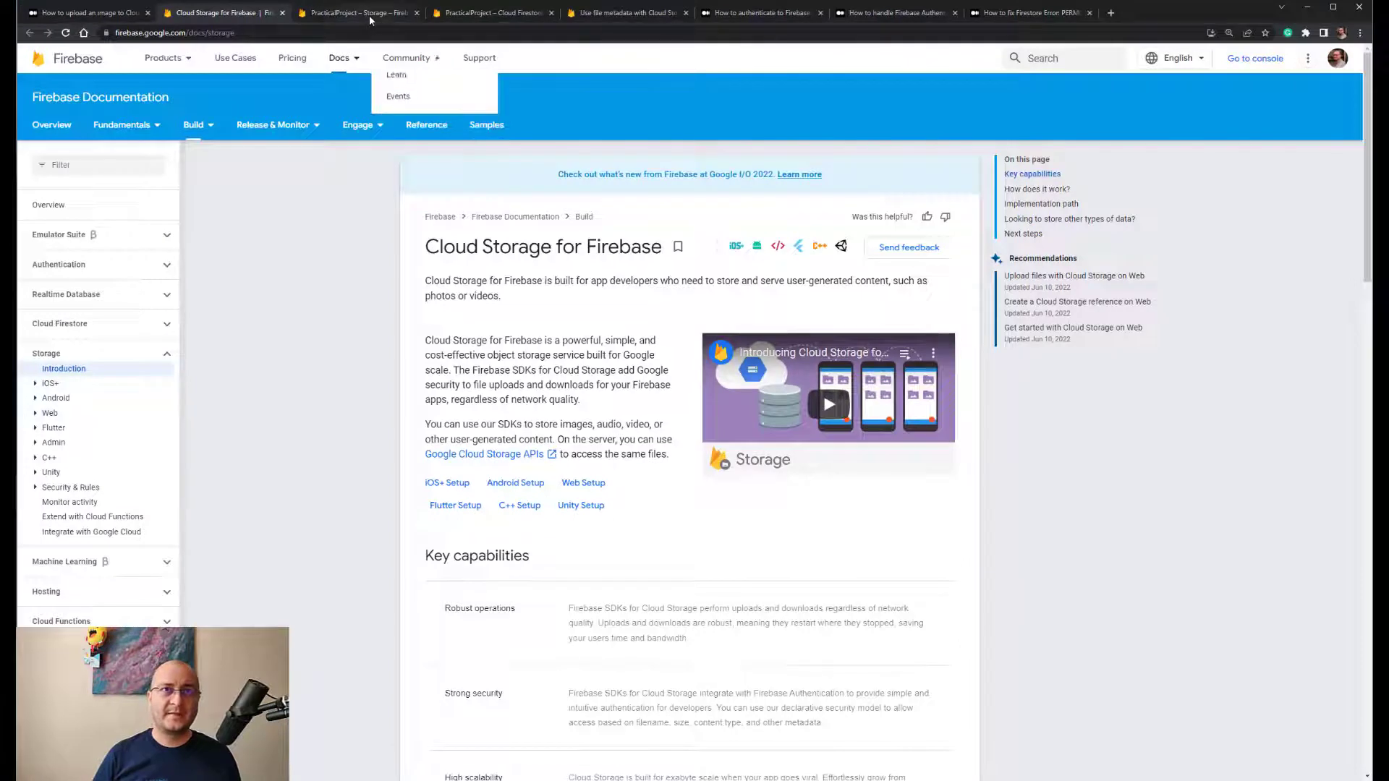
Return to the emulator where the app confirms 'Image successfully added.'
{"action": "left_click", "coordinate": [359, 13]}
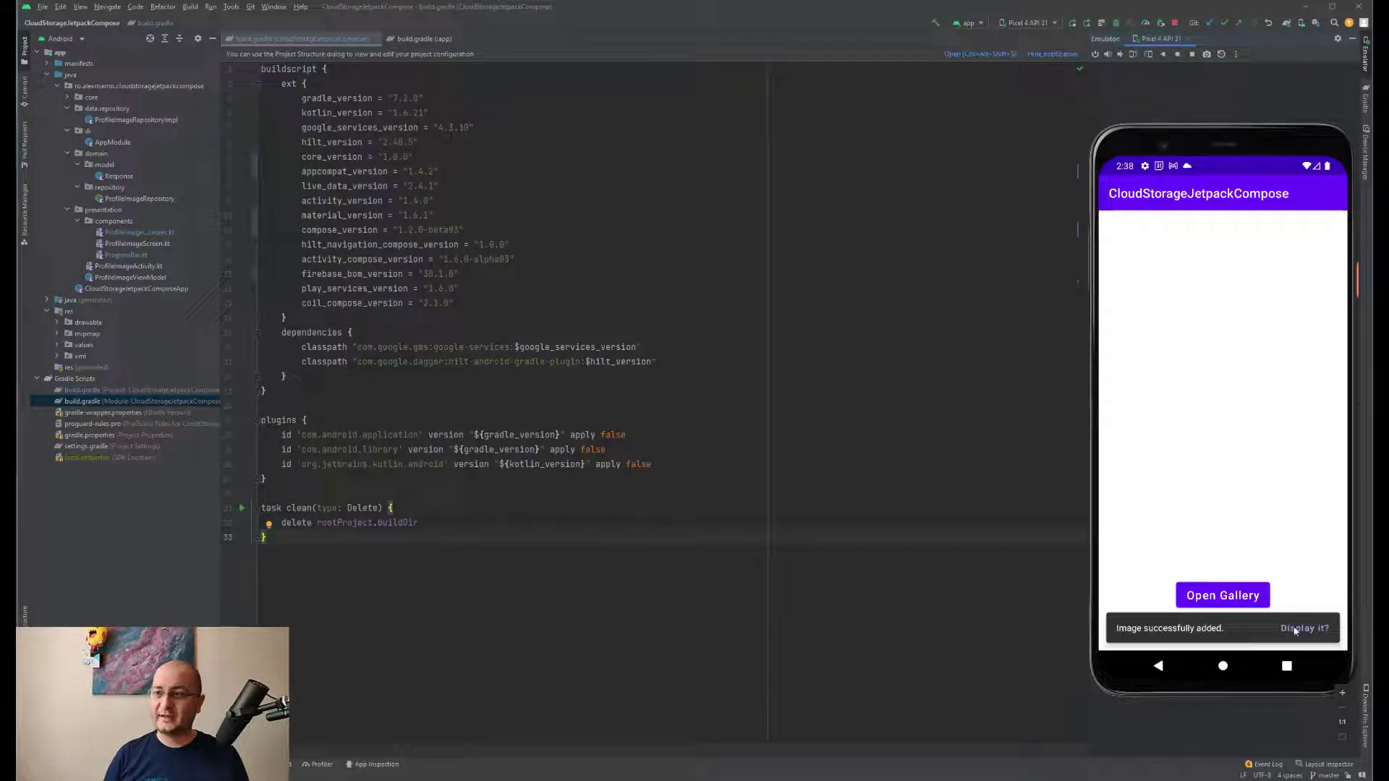
Show the Device File Explorer for the emulator's storage
{"action": "left_click", "coordinate": [1304, 628]}
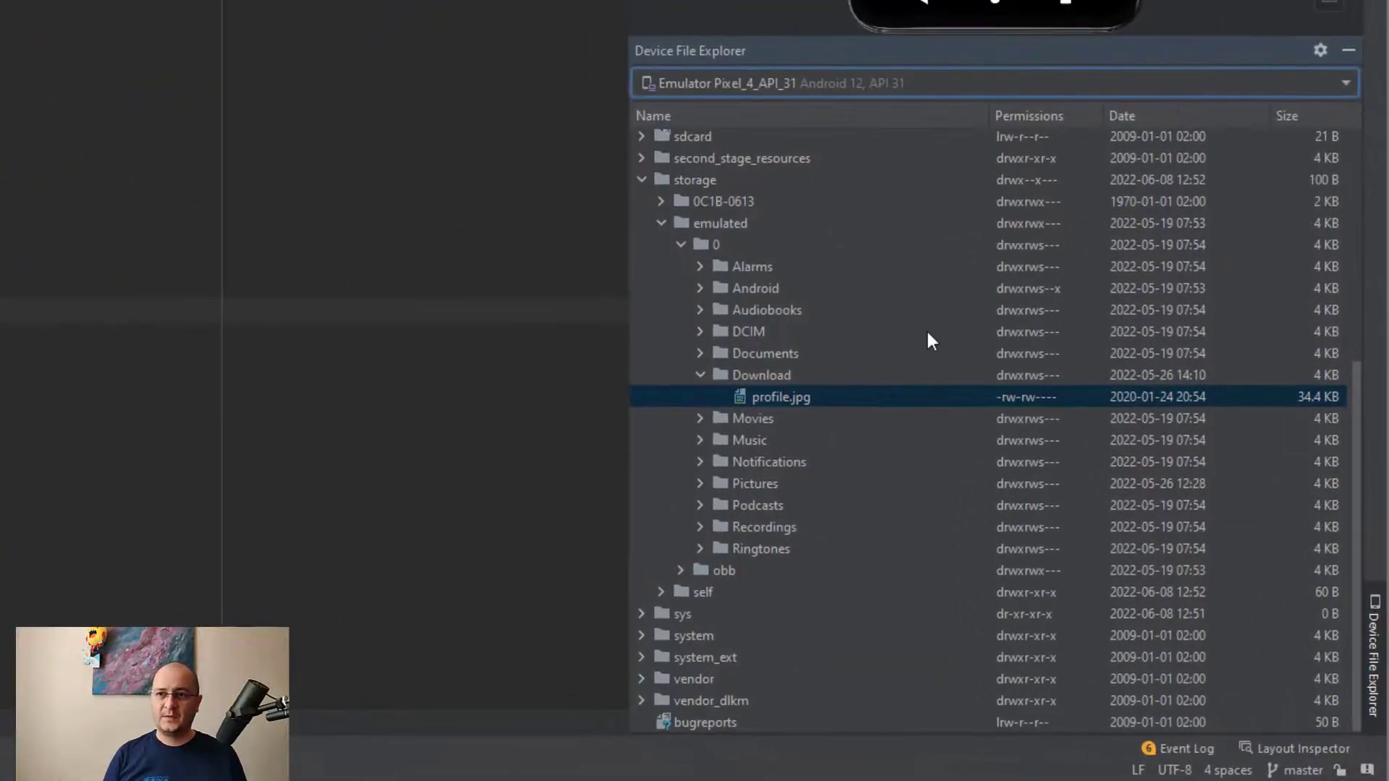
Confirm profile.jpg under storage/emulated/0/Download, then hide the panel to return to build.gradle
{"action": "left_click", "coordinate": [720, 223]}
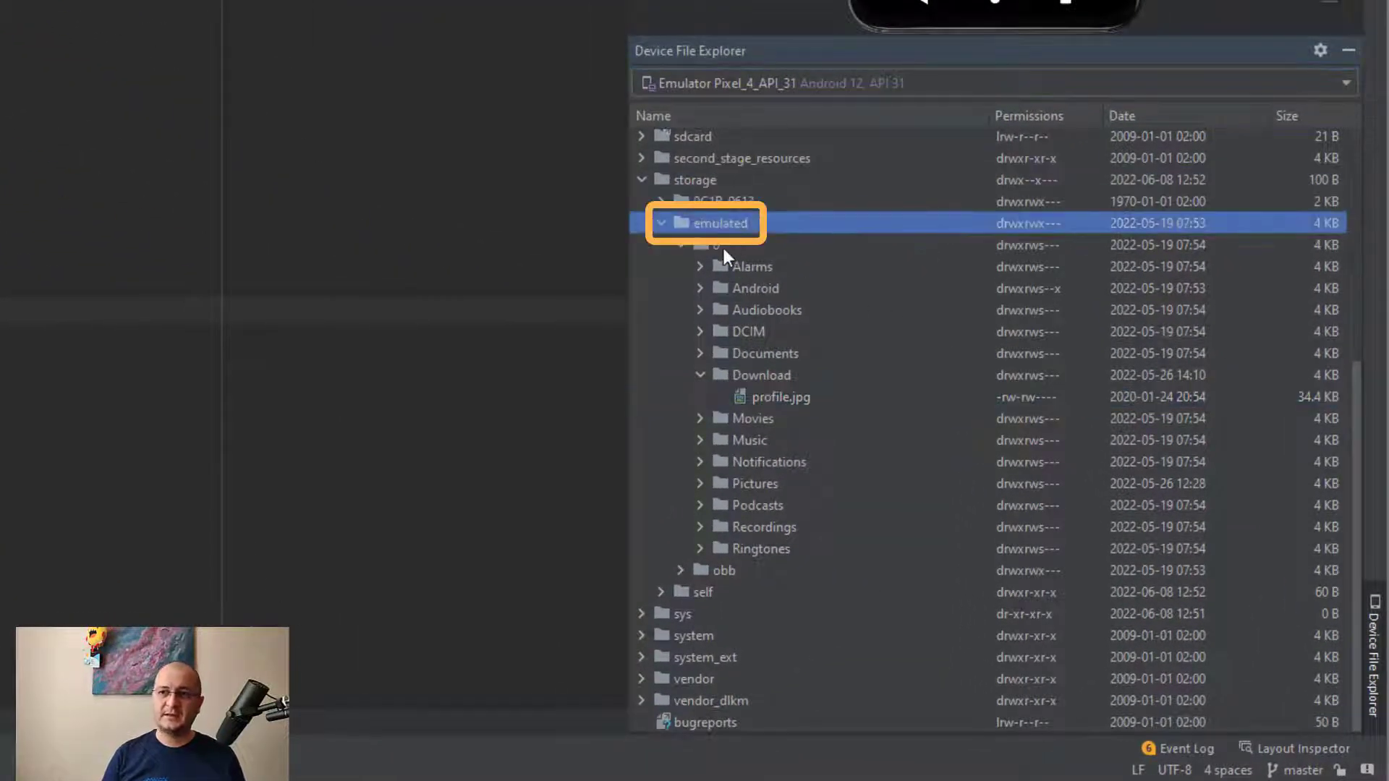
{"action": "left_click", "coordinate": [764, 375]}
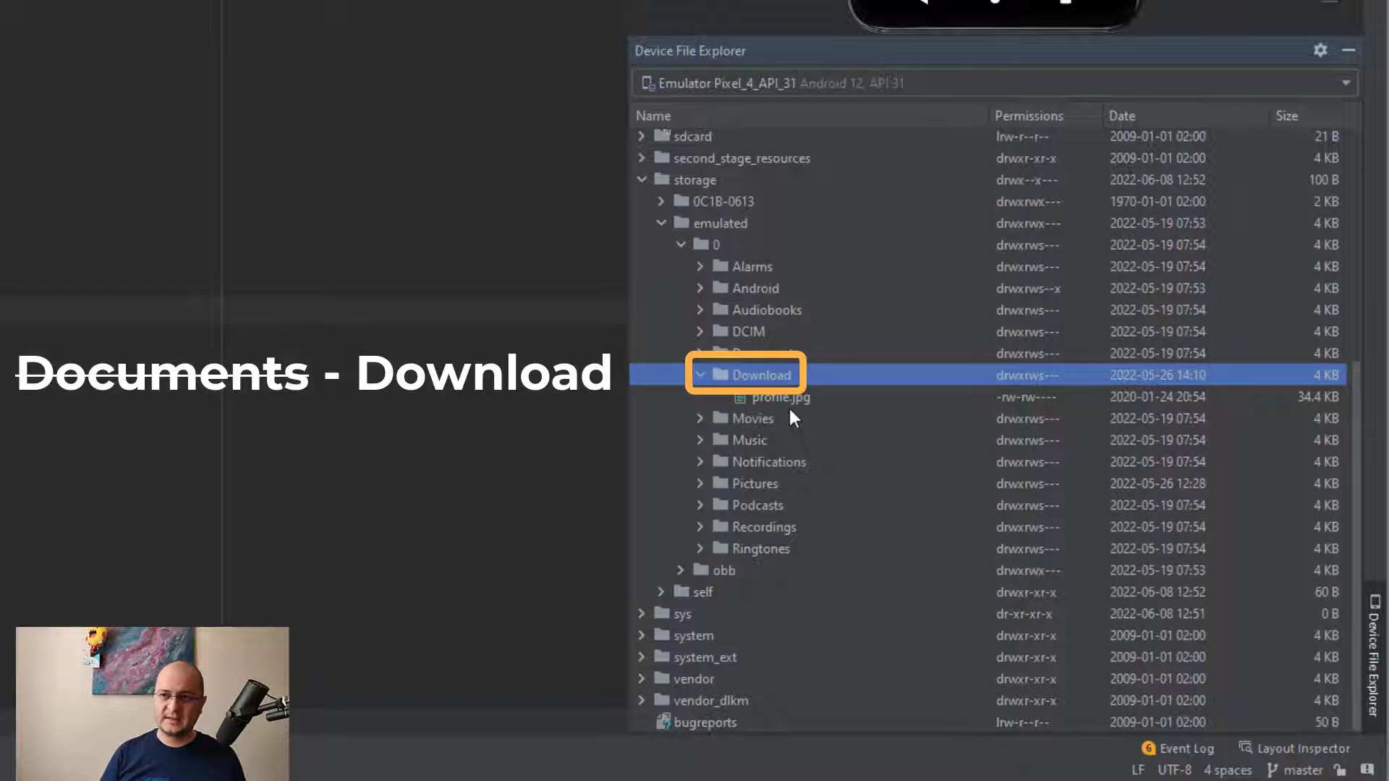
{"action": "left_click", "coordinate": [780, 396]}
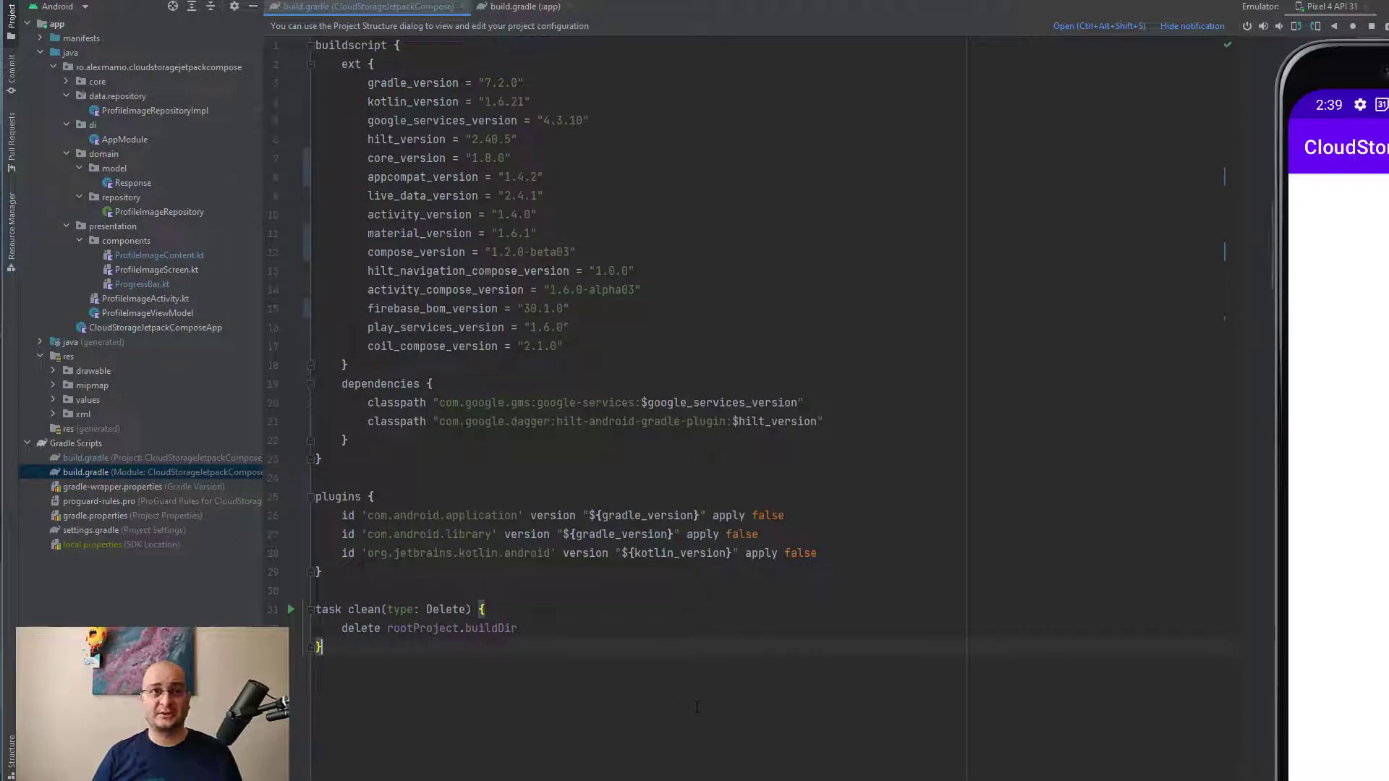
Scroll down to the Firestore Database entry showing the images collection
{"action": "scroll", "scroll_direction": "down", "scroll_amount": 3}
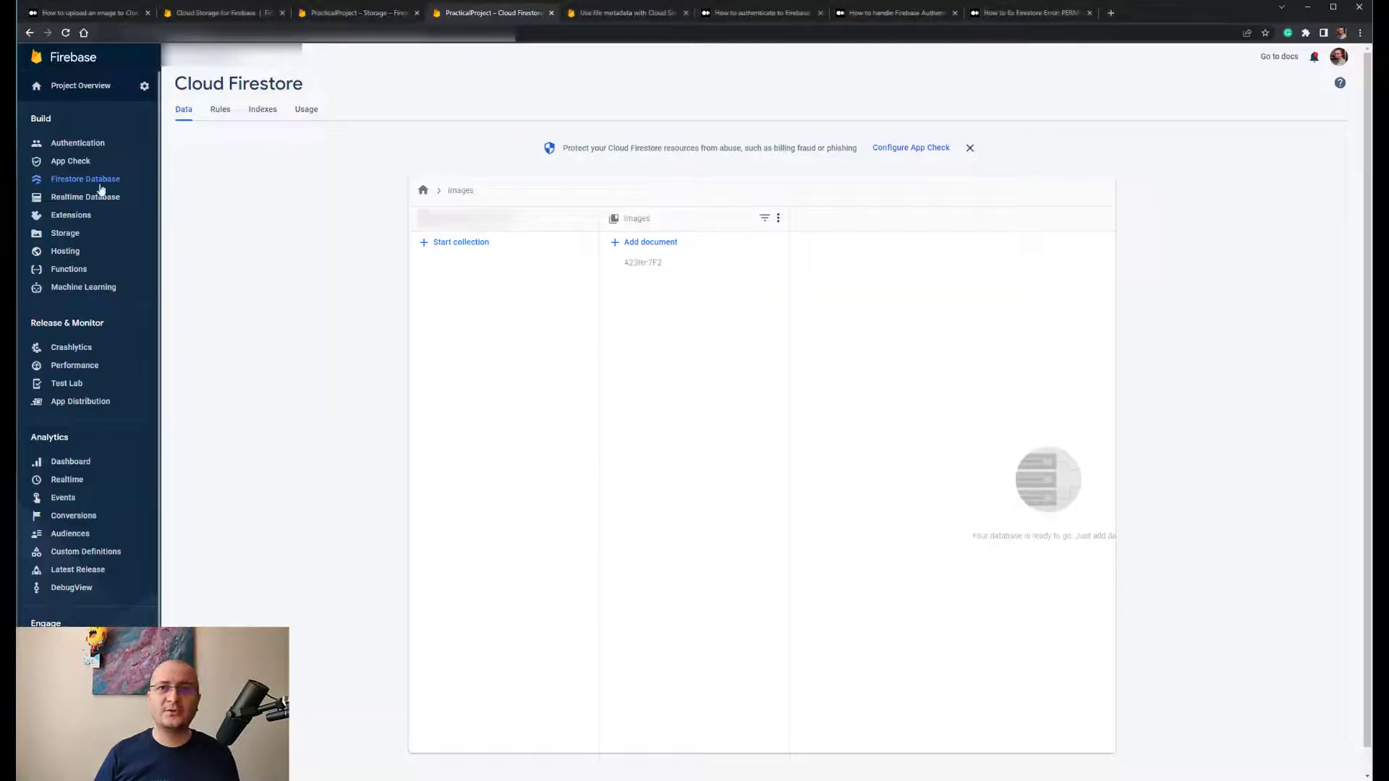
Select document A23Hr7F2 to show its createdAt timestamp and url fields
{"action": "left_click", "coordinate": [643, 262]}
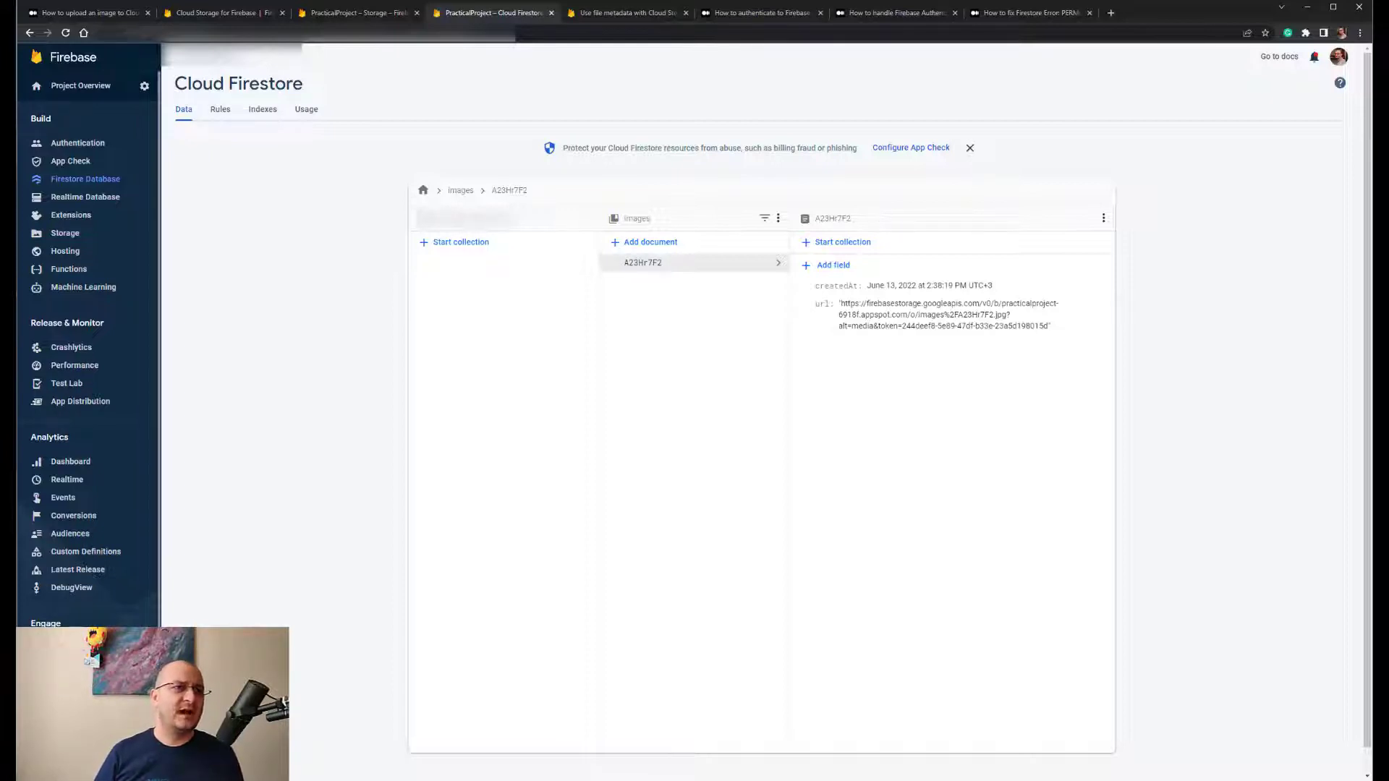
Go to Storage, reload the Files list and enter the new images folder
{"action": "left_click", "coordinate": [65, 233]}
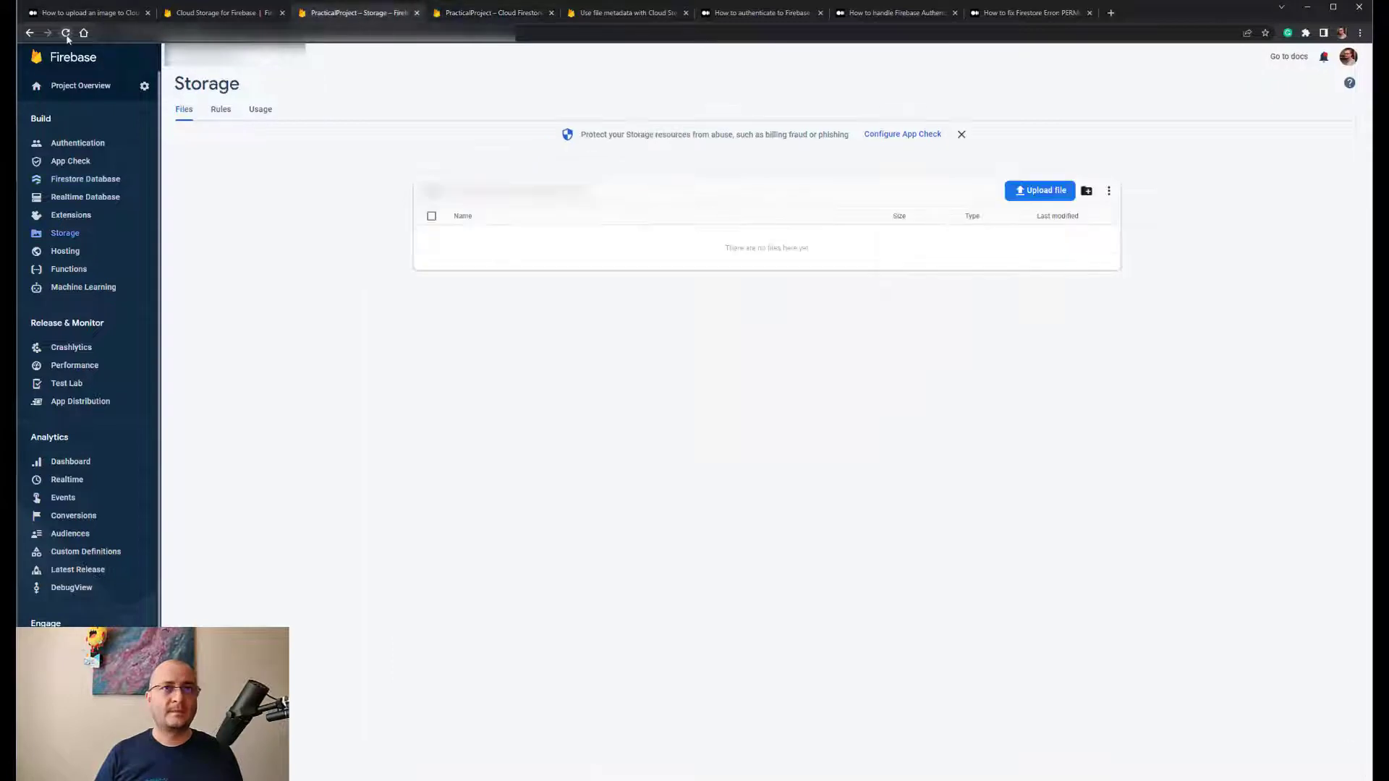
{"action": "left_click", "coordinate": [65, 34]}
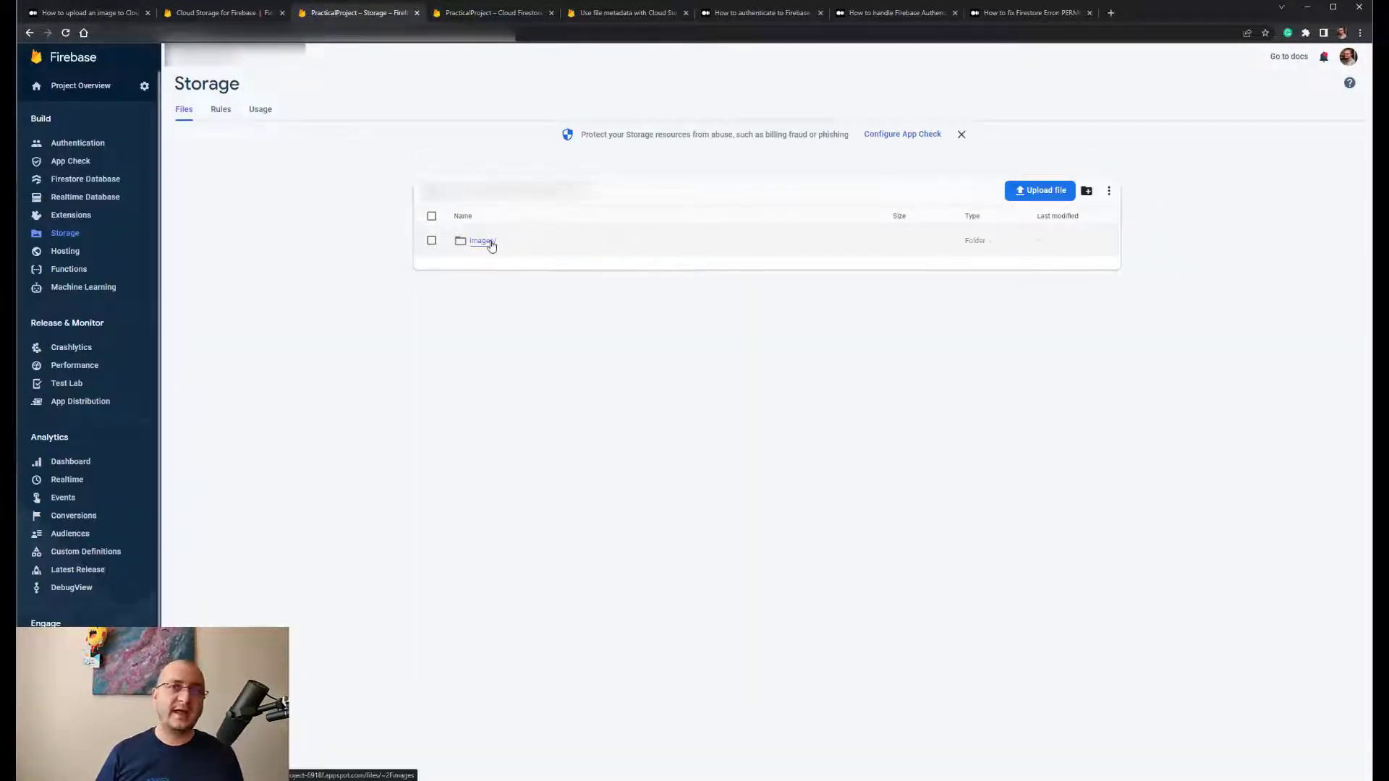
{"action": "left_click", "coordinate": [481, 242]}
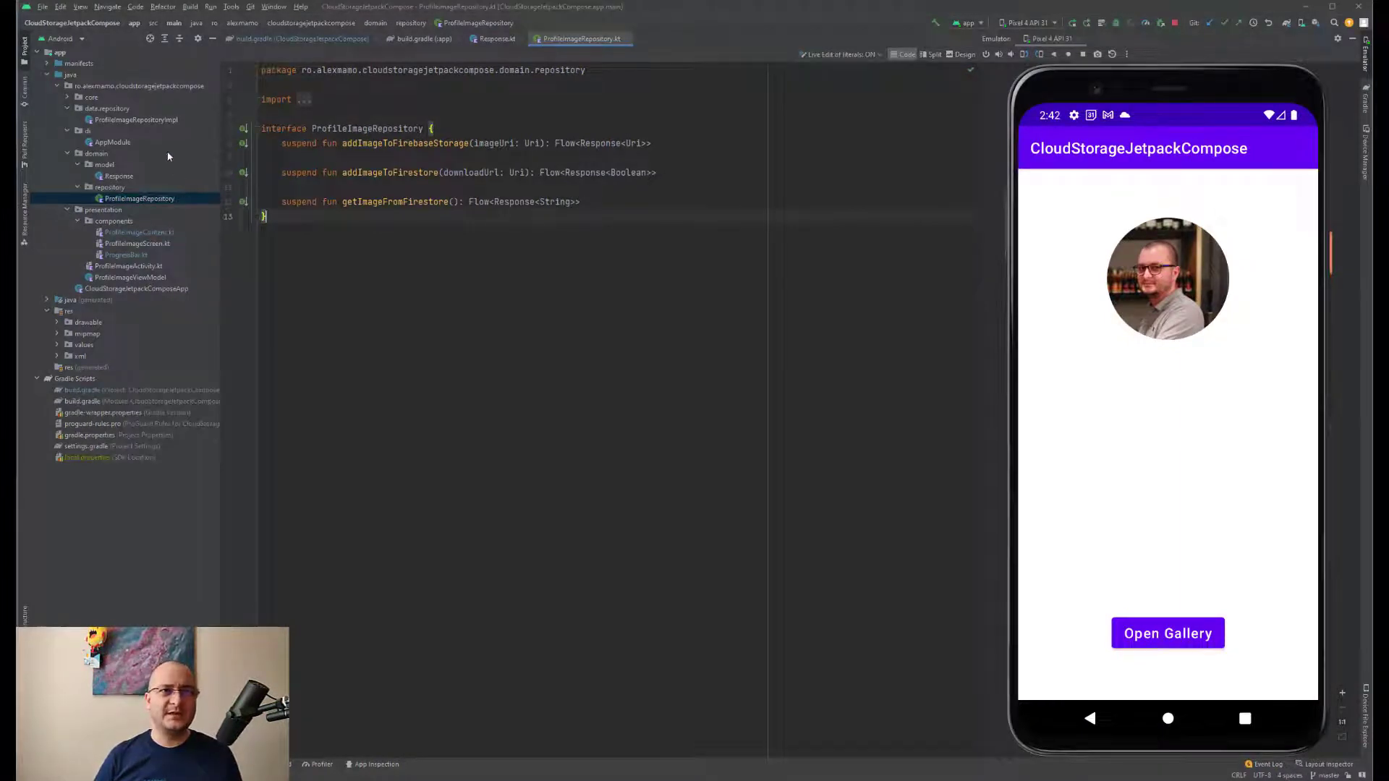
Show ProfileImageRepositoryImpl from data/repository in the editor
{"action": "left_click", "coordinate": [146, 120]}
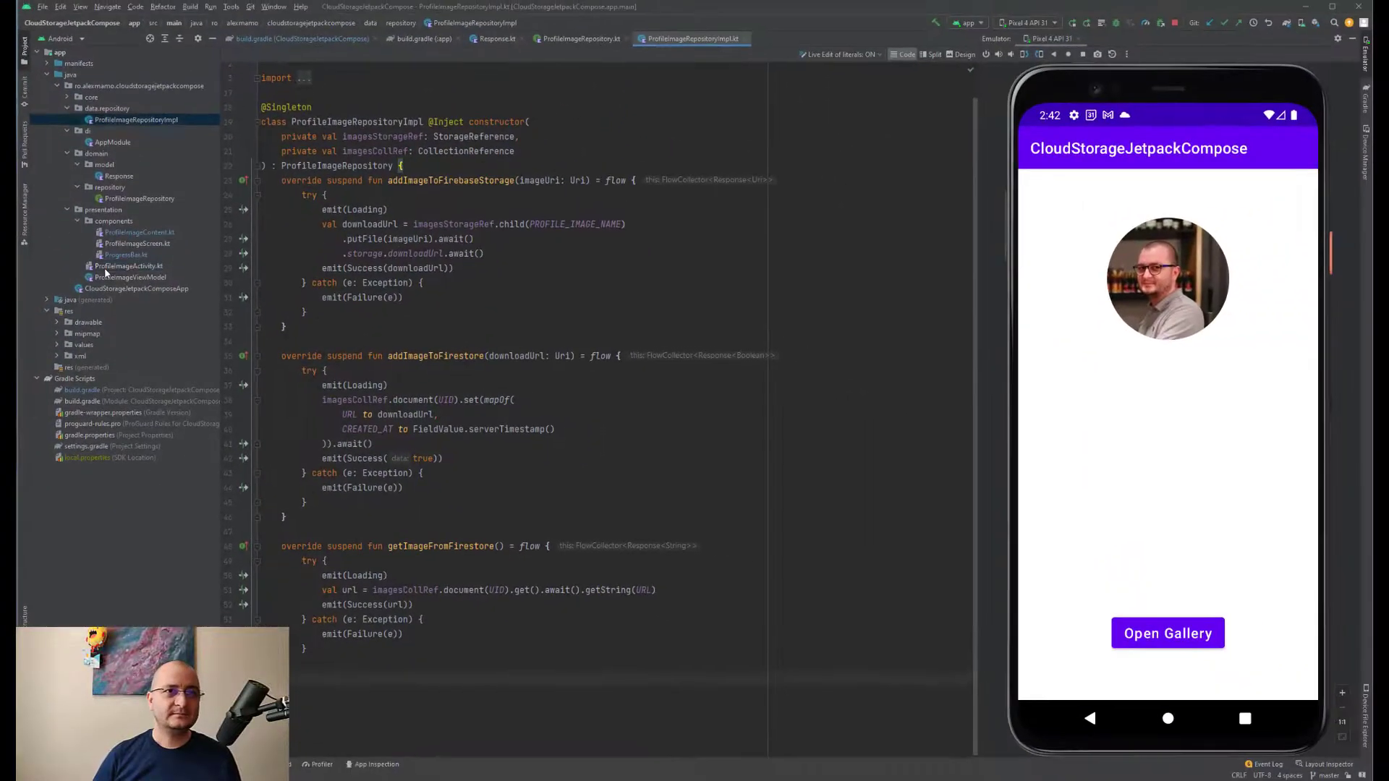
Review ProfileImageActivity and ProfileImageScreen code, scrolling through the screen composable
{"action": "double_click", "coordinate": [129, 267]}
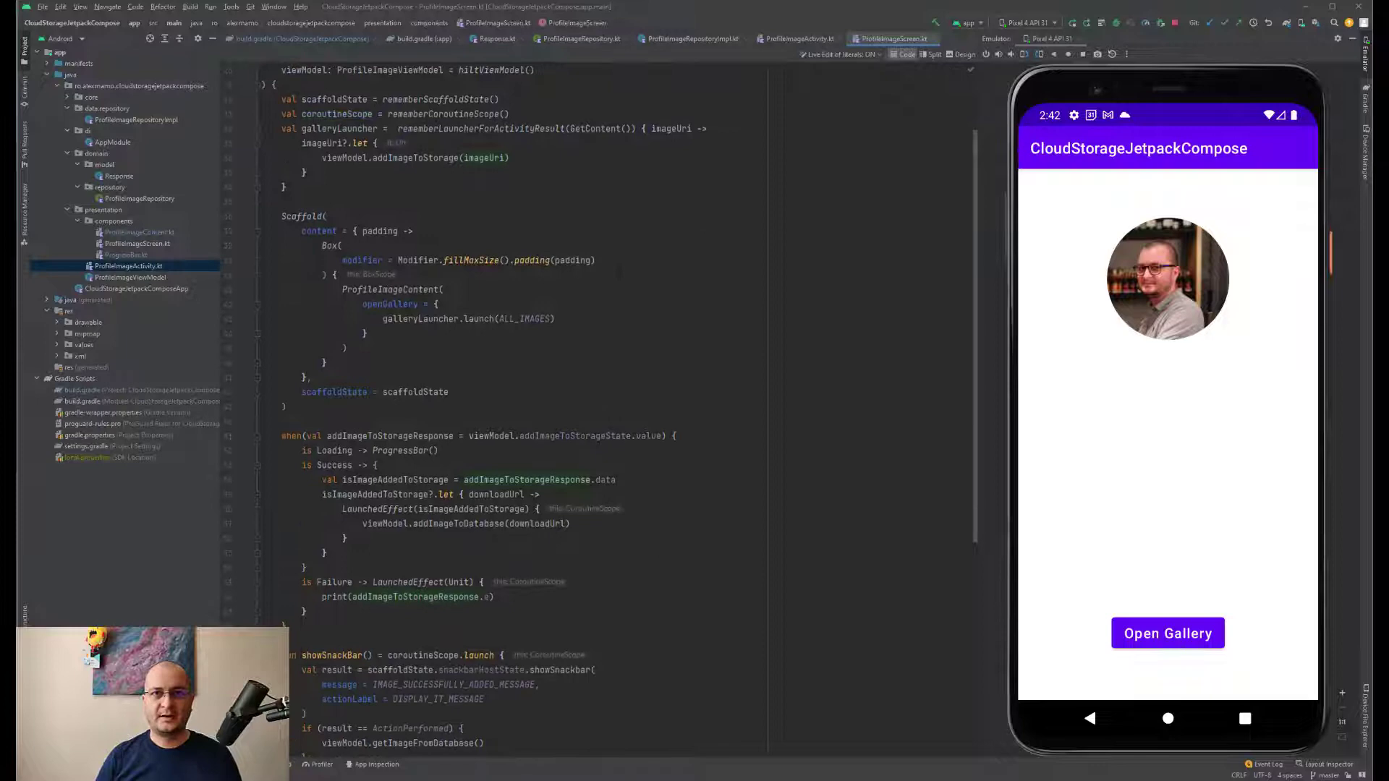
{"action": "scroll", "scroll_direction": "down", "scroll_amount": 3}
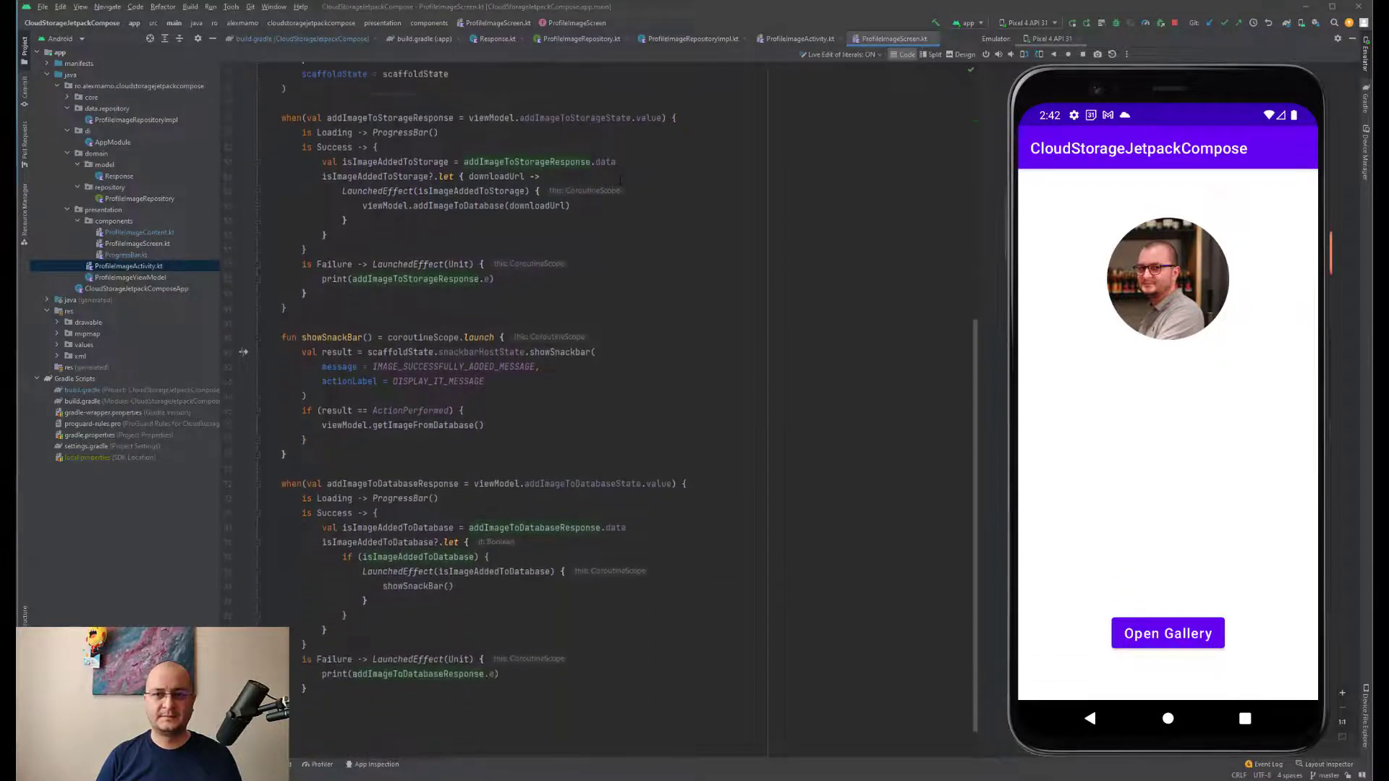
{"action": "scroll", "scroll_direction": "up", "scroll_amount": 3}
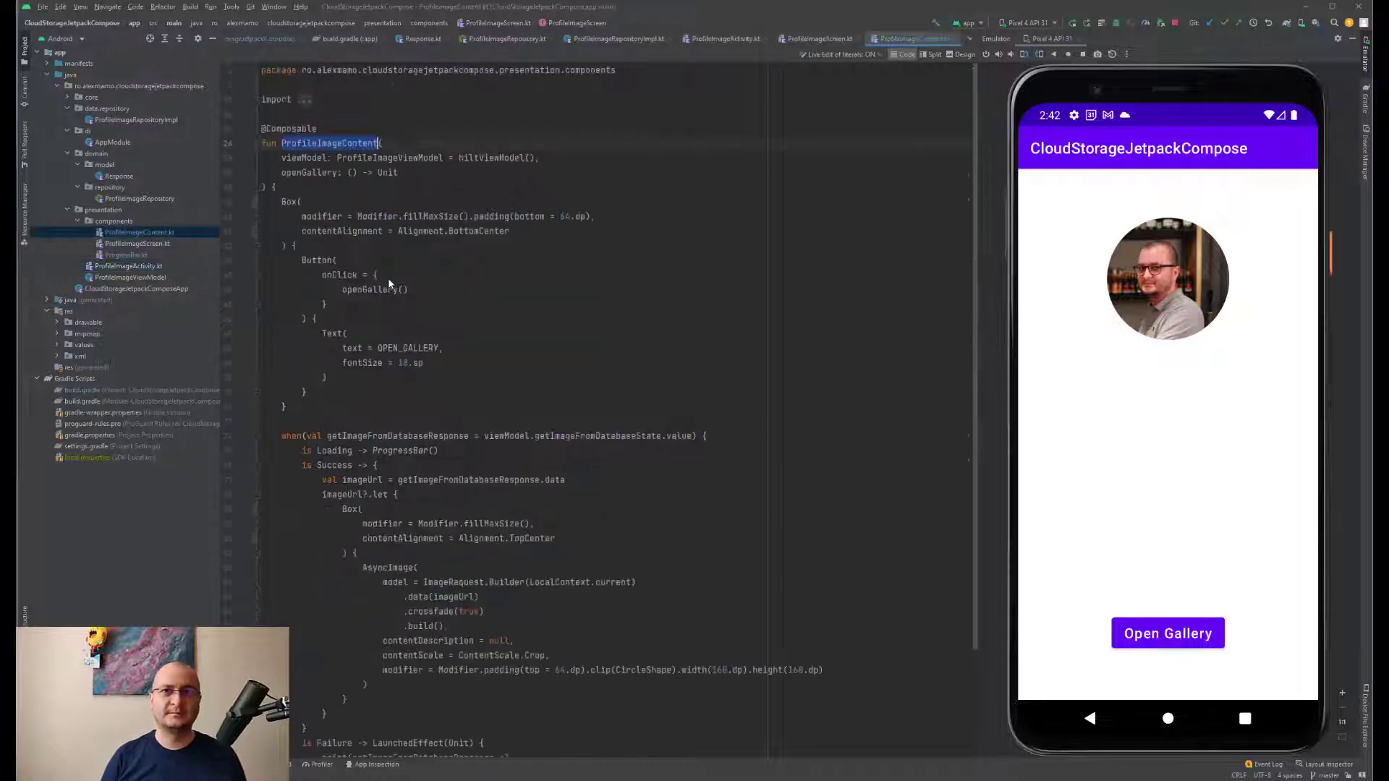
Scroll through the rest of ProfileImageContent.kt before moving to the file metadata docs
{"action": "scroll", "scroll_direction": "down", "scroll_amount": 3}
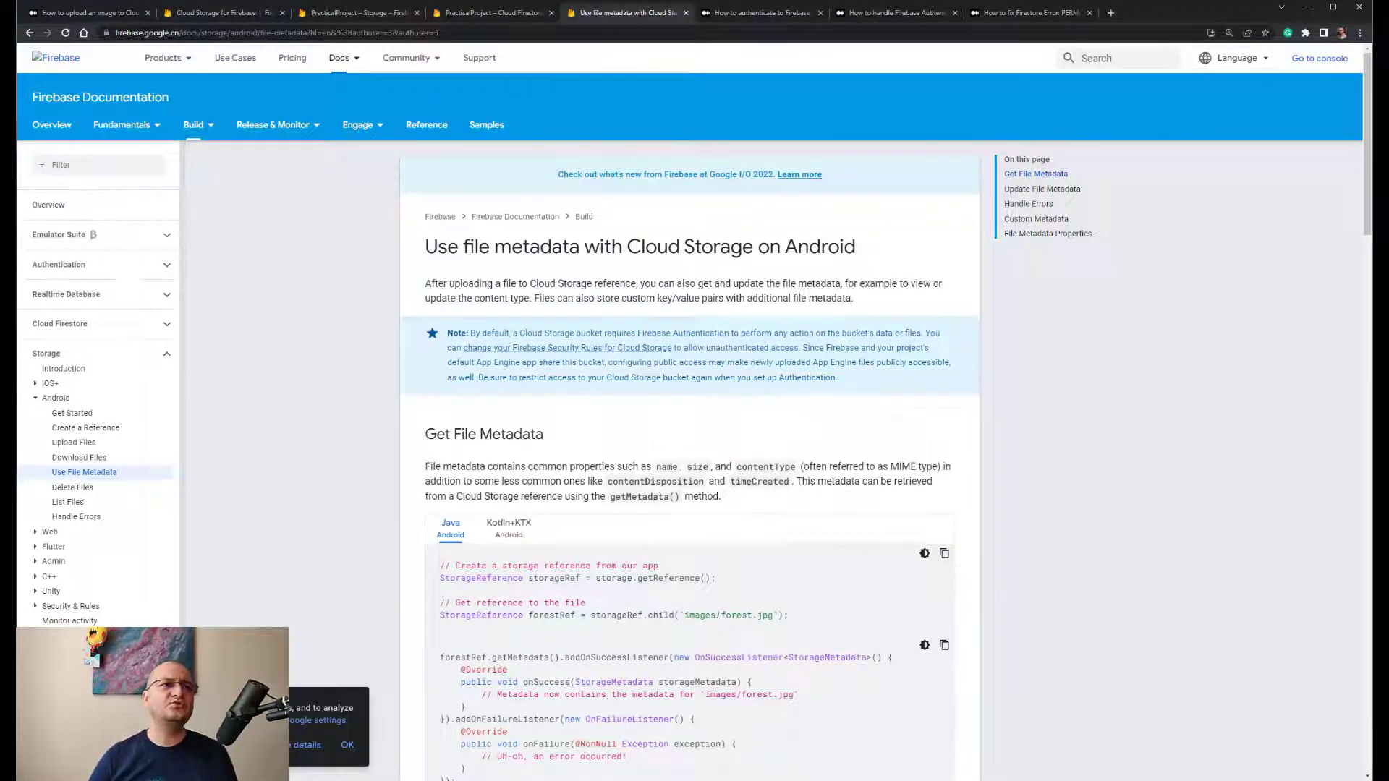
Switch to the Medium article on authenticating to Firebase with Google One Tap in Compose
{"action": "left_click", "coordinate": [760, 13]}
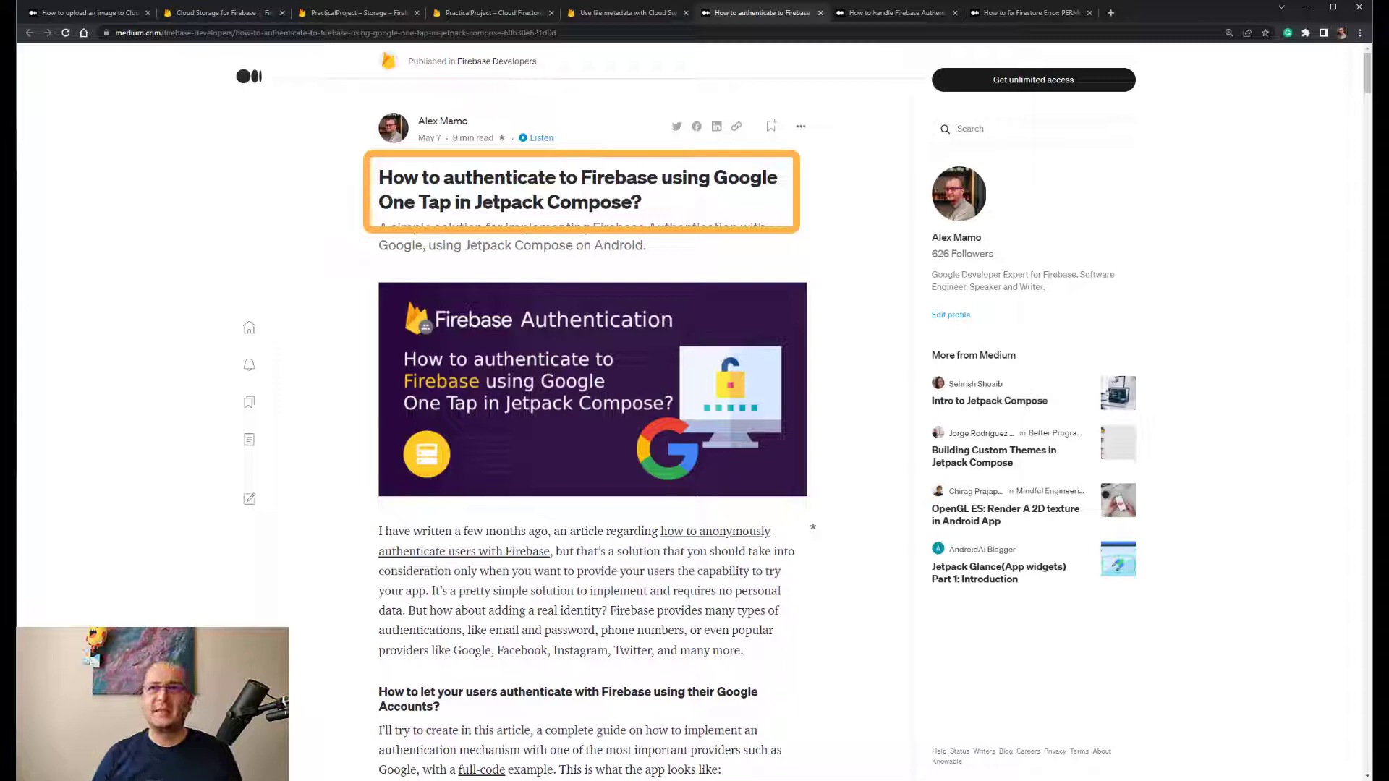
Switch to the Medium article on Firebase Authentication in clean architecture with Compose
{"action": "left_click", "coordinate": [895, 13]}
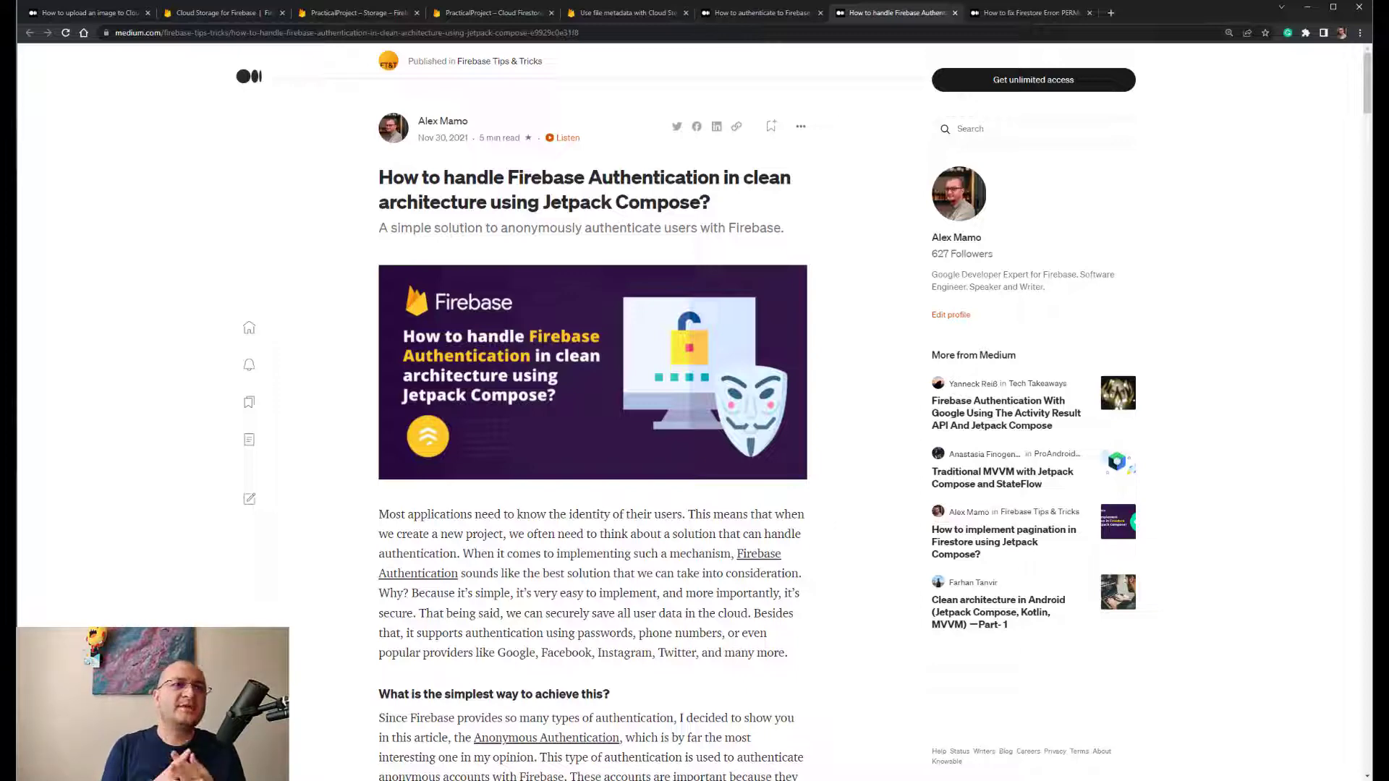
Show the Firestore PERMISSION_DENIED article, then return to the image-upload-to-Cloud-Storage article
{"action": "left_click", "coordinate": [1028, 13]}
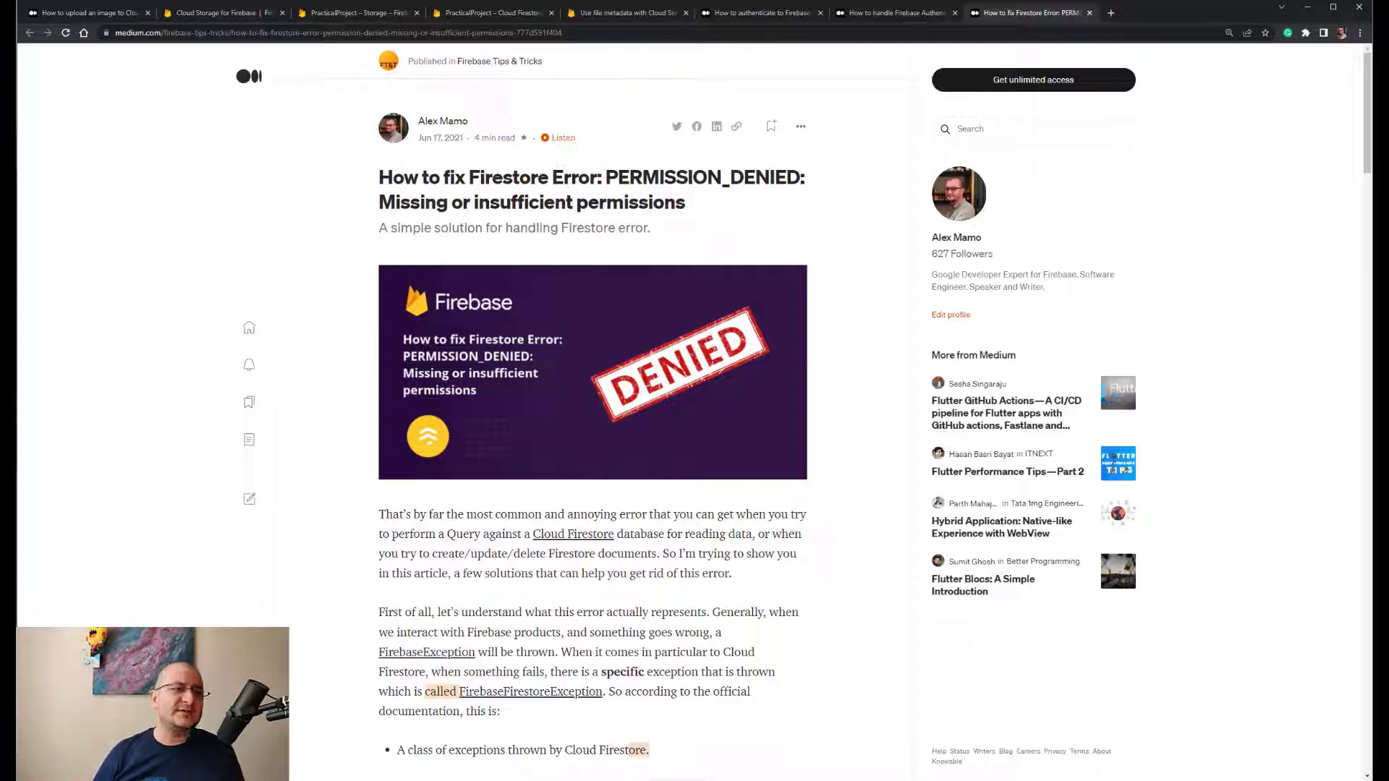
{"action": "left_click", "coordinate": [85, 13]}
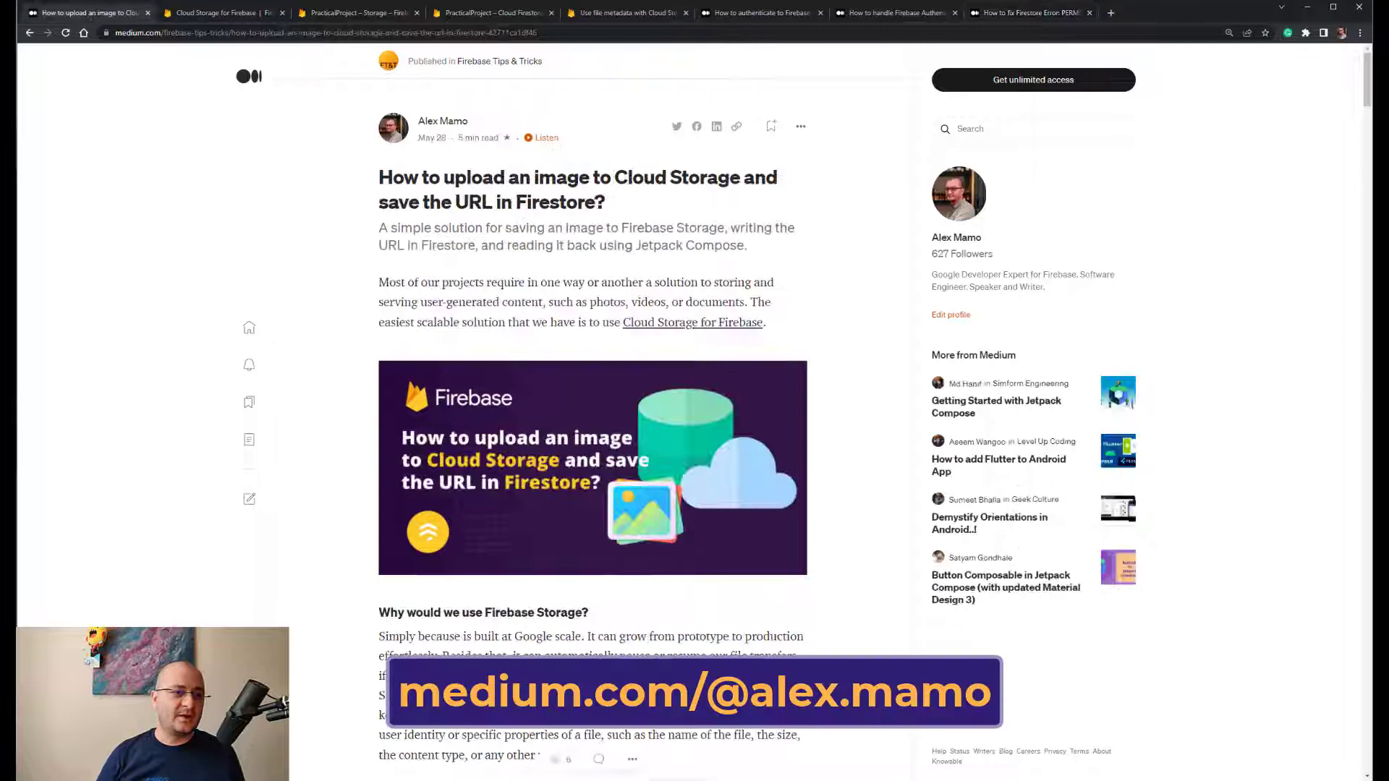